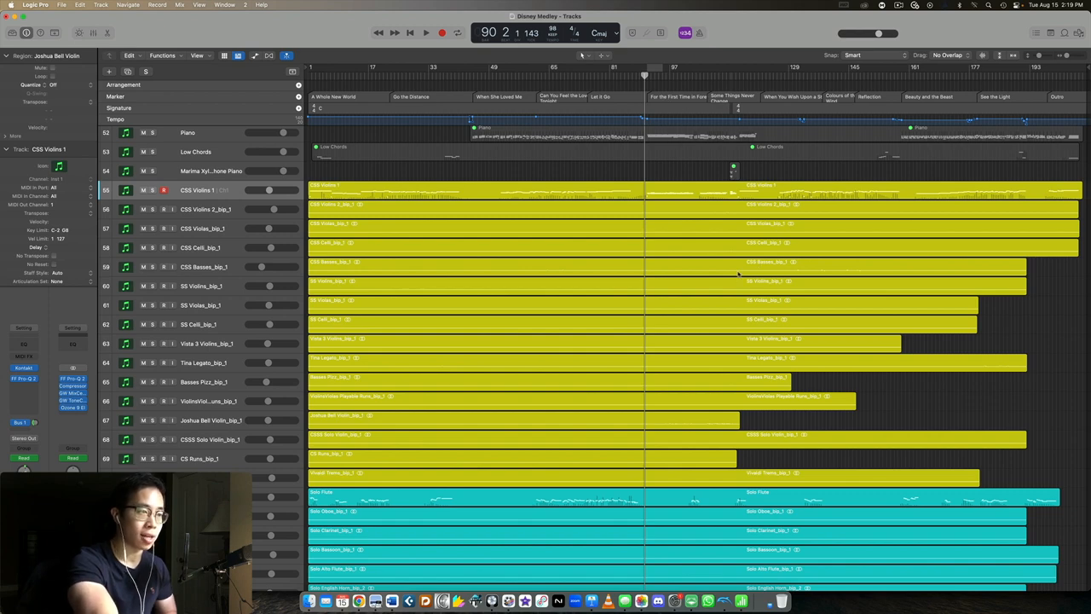
# Review the string tracks and start the Disney medley playing from around bar 90
pyautogui.scroll(3)
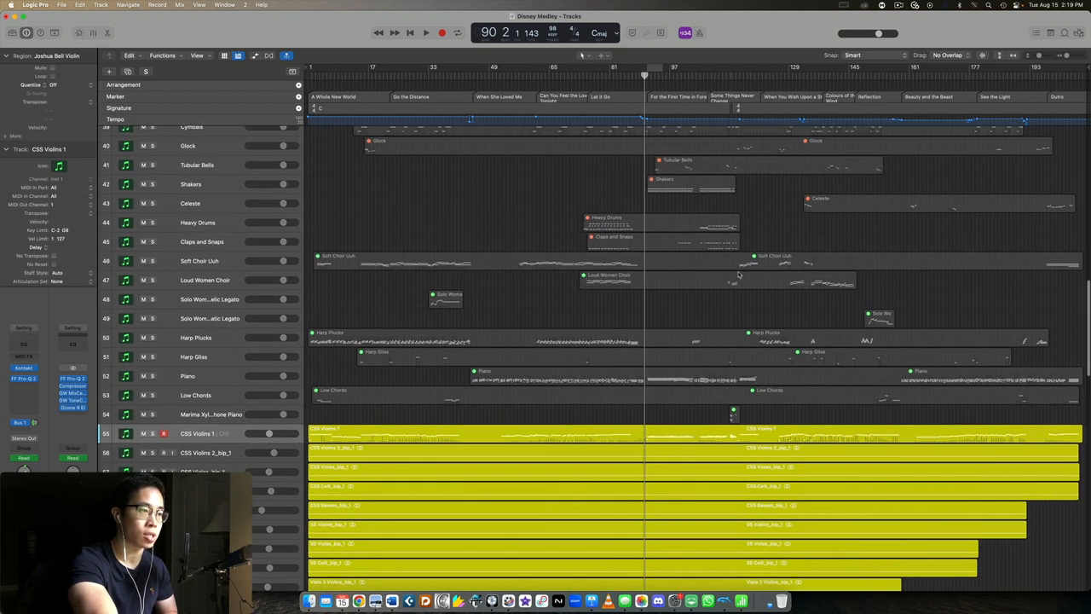
pyautogui.scroll(-3)
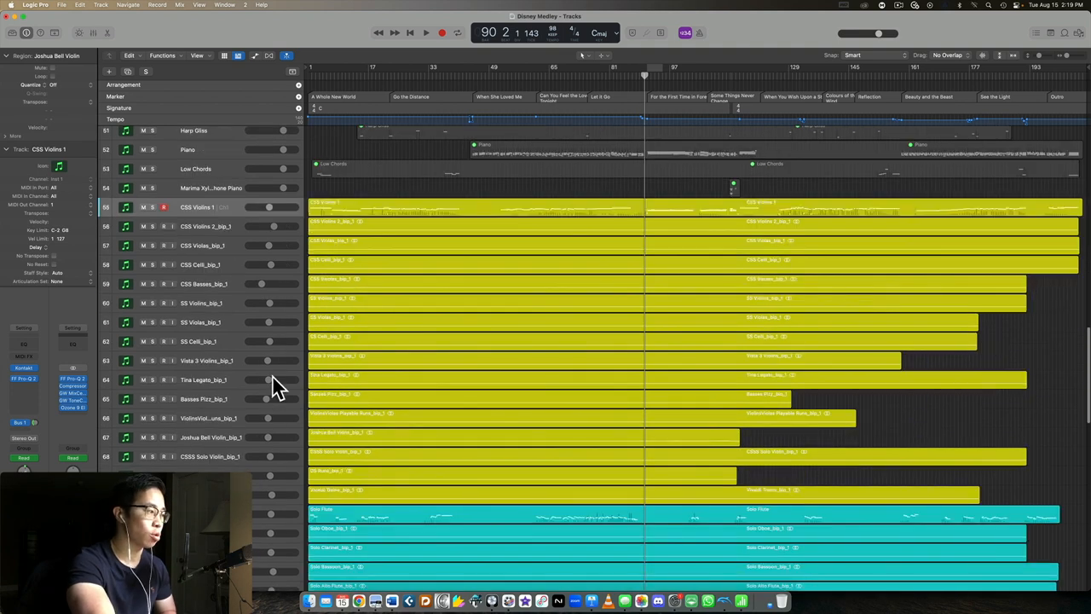
pyautogui.moveTo(395, 414)
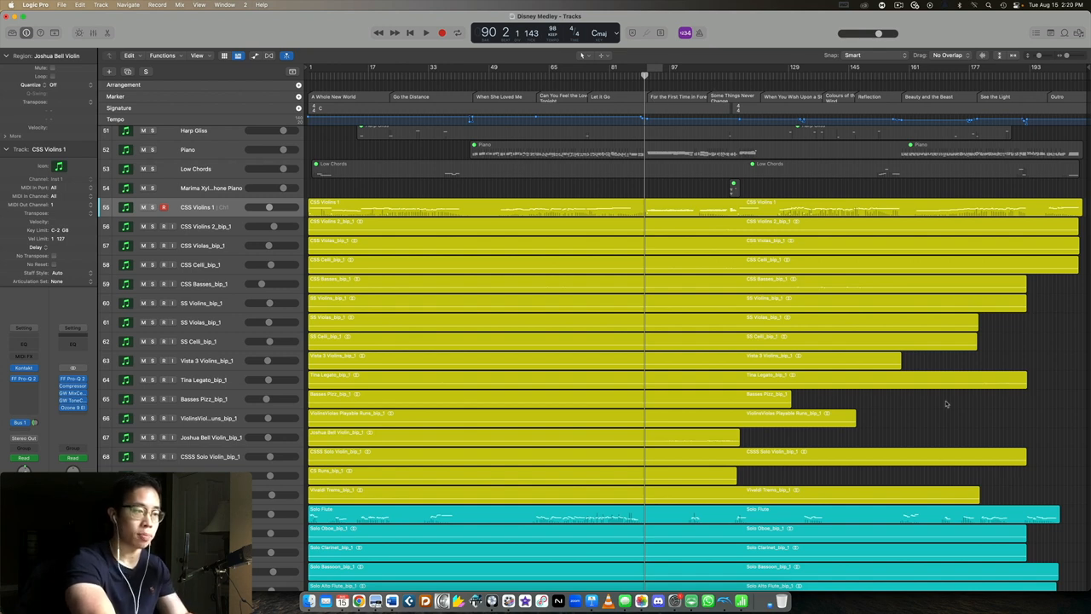
pyautogui.click(427, 32)
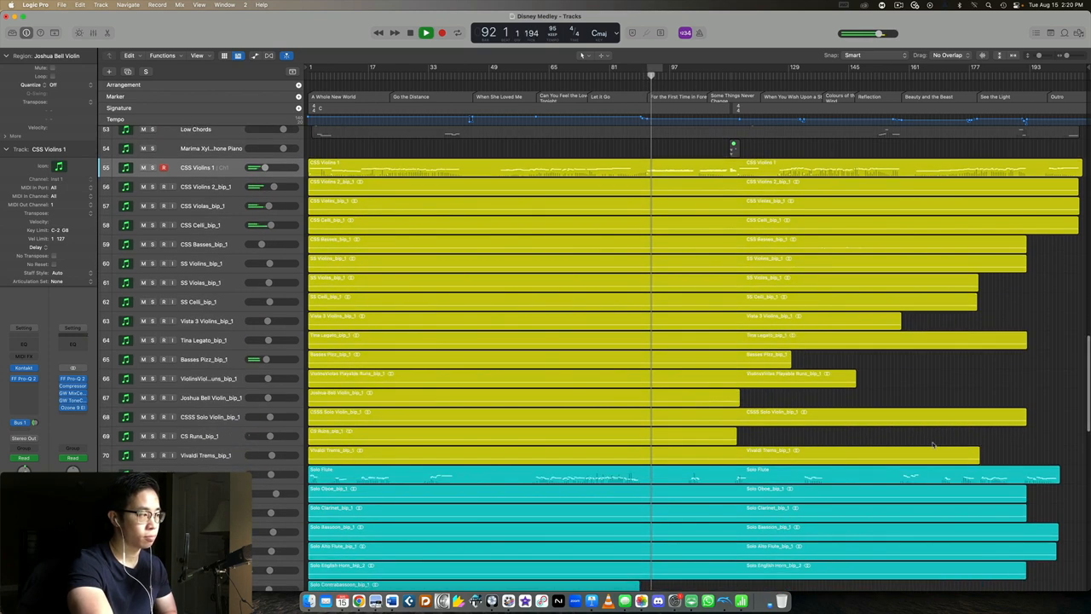
# Let the medley run on through the track list to about bar 103 and stop playback
pyautogui.click(426, 33)
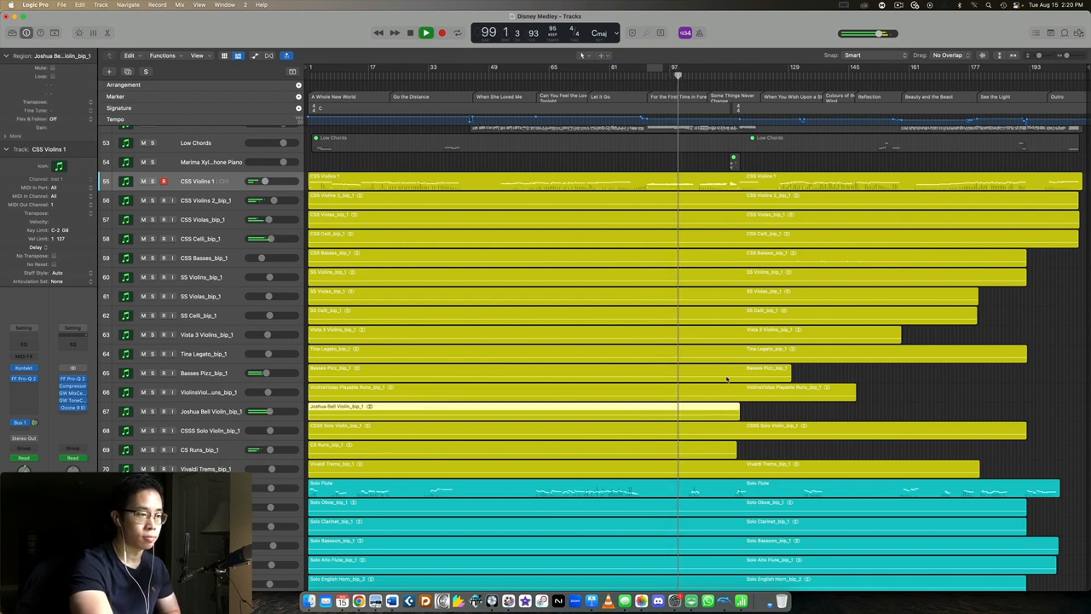
pyautogui.scroll(-3)
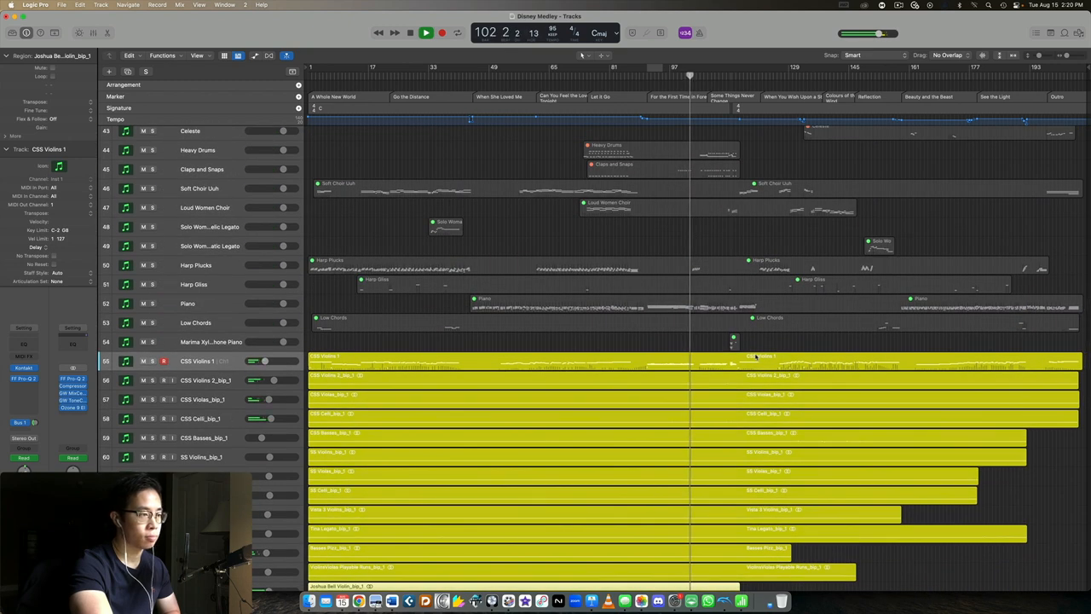
pyautogui.scroll(-3)
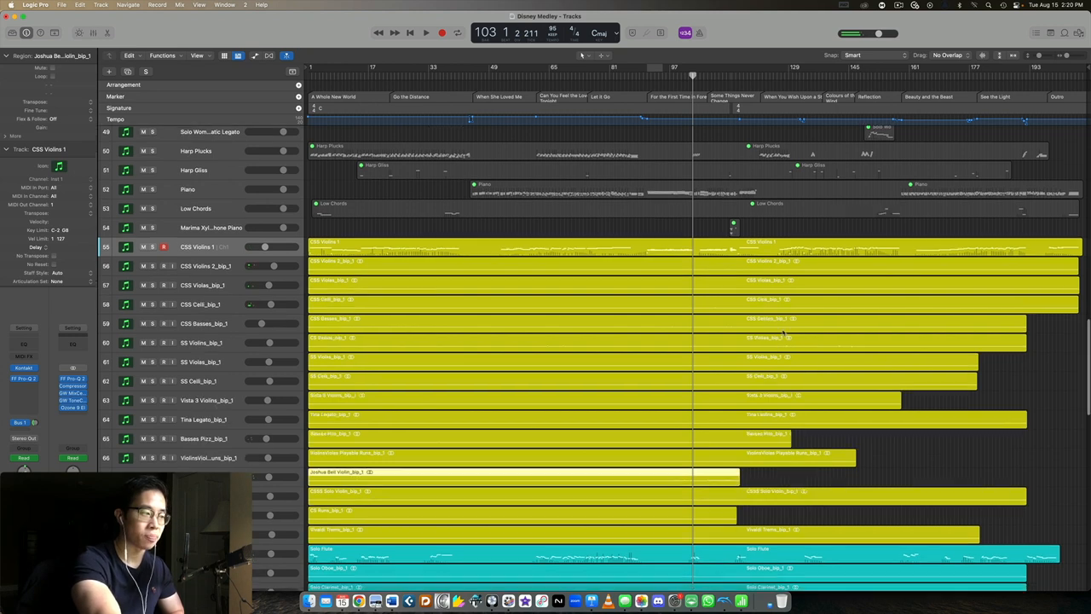
# Audition the Joshua Bell violin region soloed, then unsolo and scroll back up through the percussion tracks
pyautogui.scroll(-3)
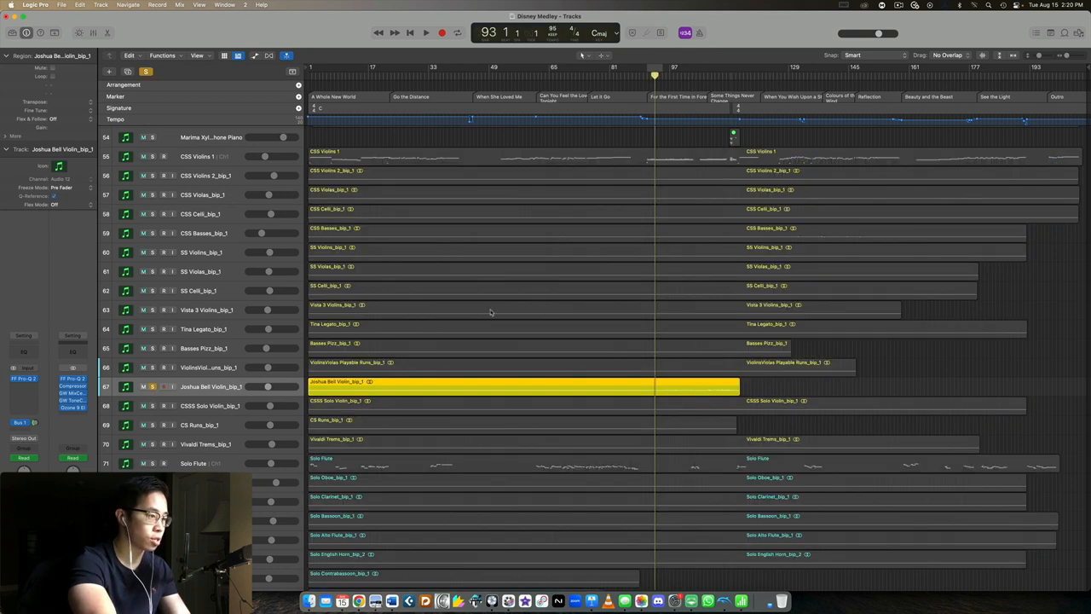
pyautogui.click(426, 33)
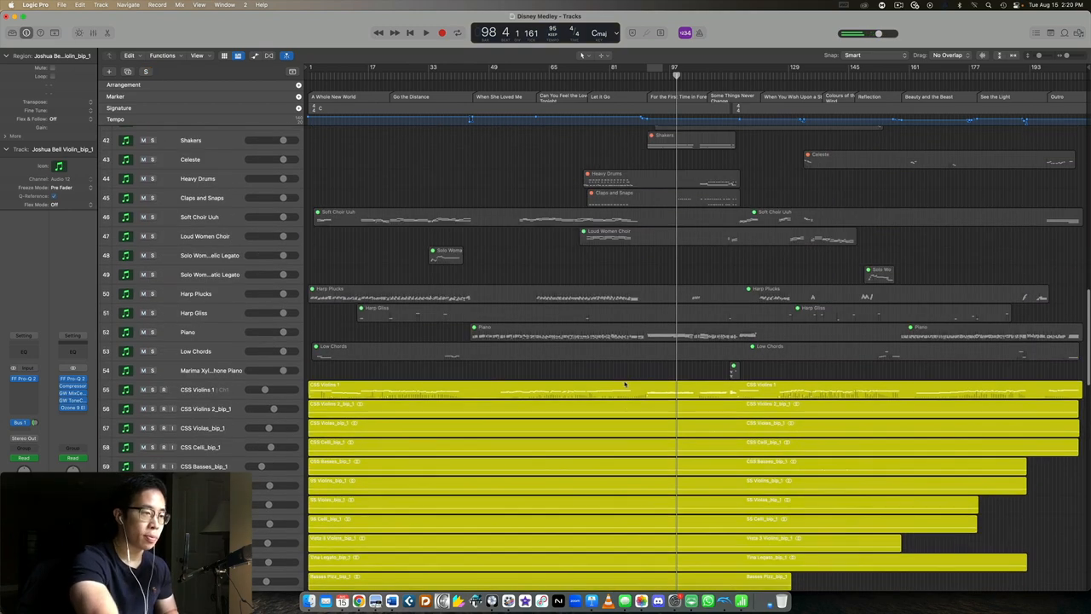
pyautogui.scroll(-3)
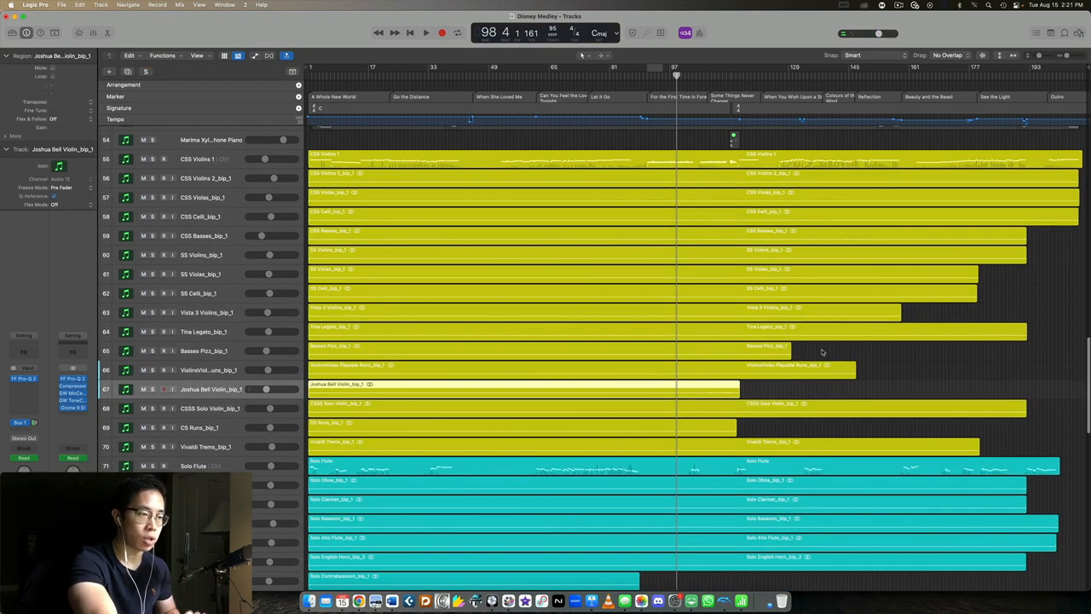
pyautogui.scroll(3)
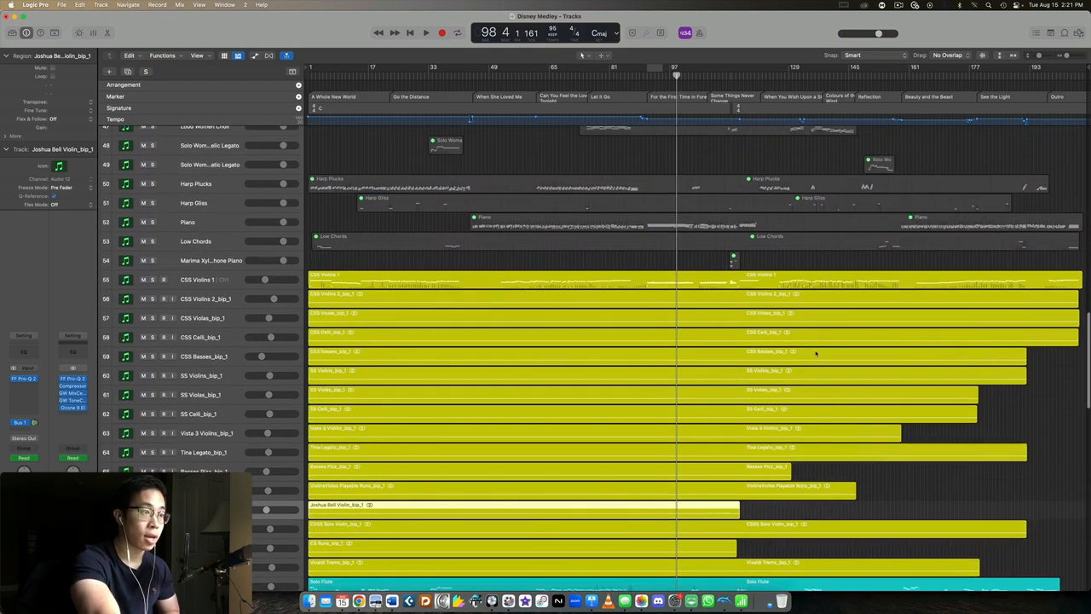
pyautogui.scroll(3)
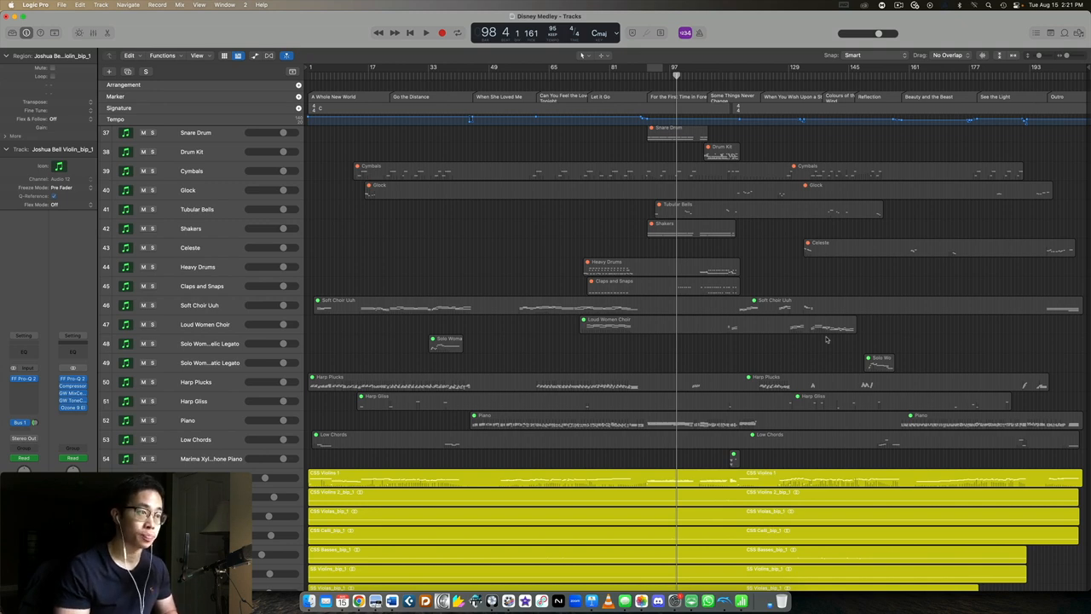
# Scroll through the brass, percussion and woodwind tracks and set the playhead back to bar 90
pyautogui.scroll(3)
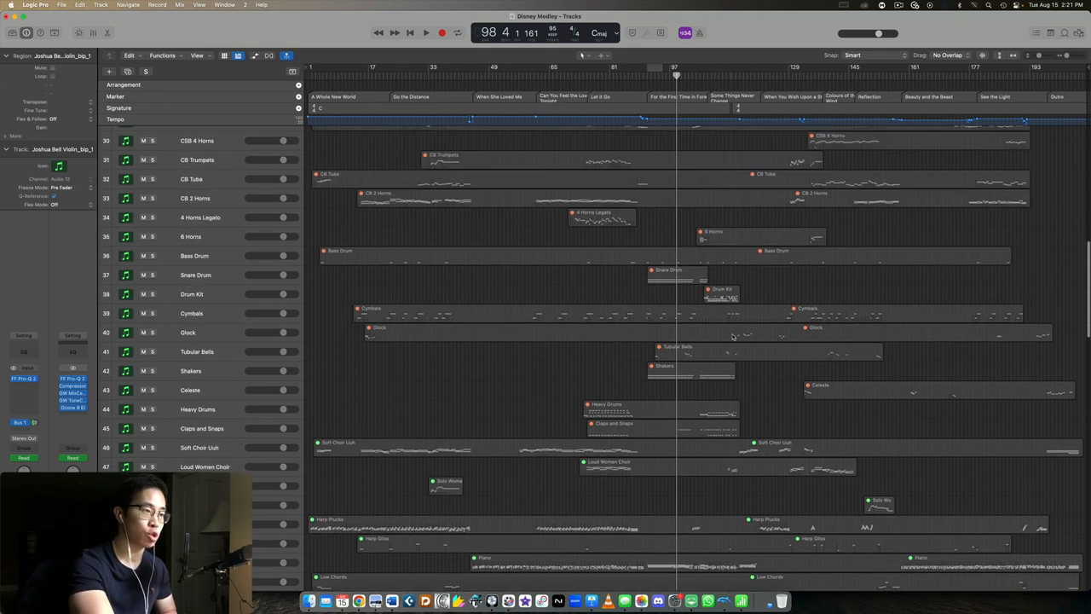
pyautogui.scroll(3)
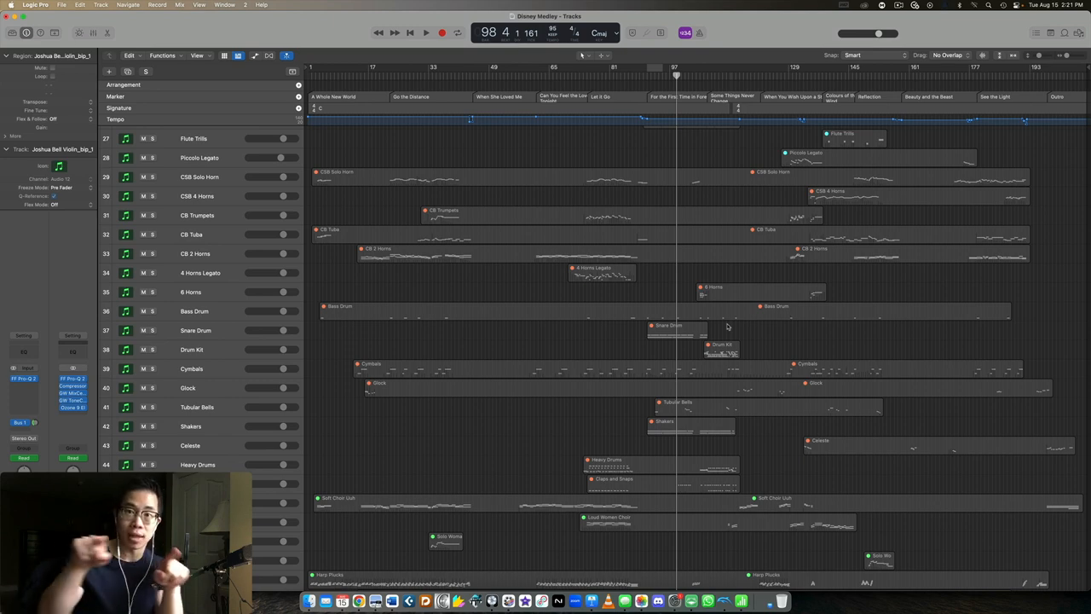
pyautogui.moveTo(694, 276)
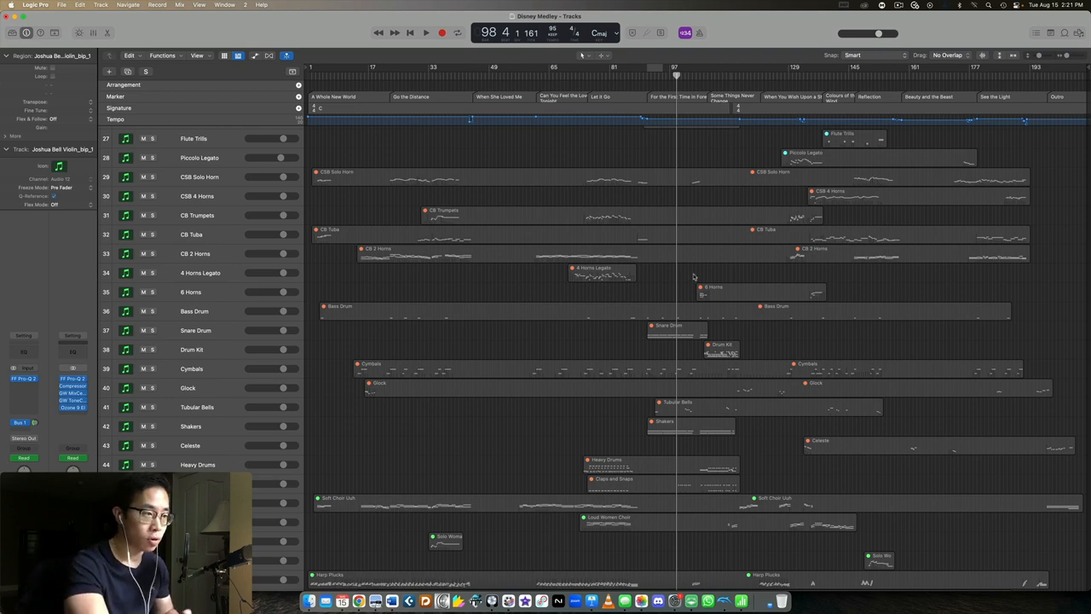
pyautogui.scroll(3)
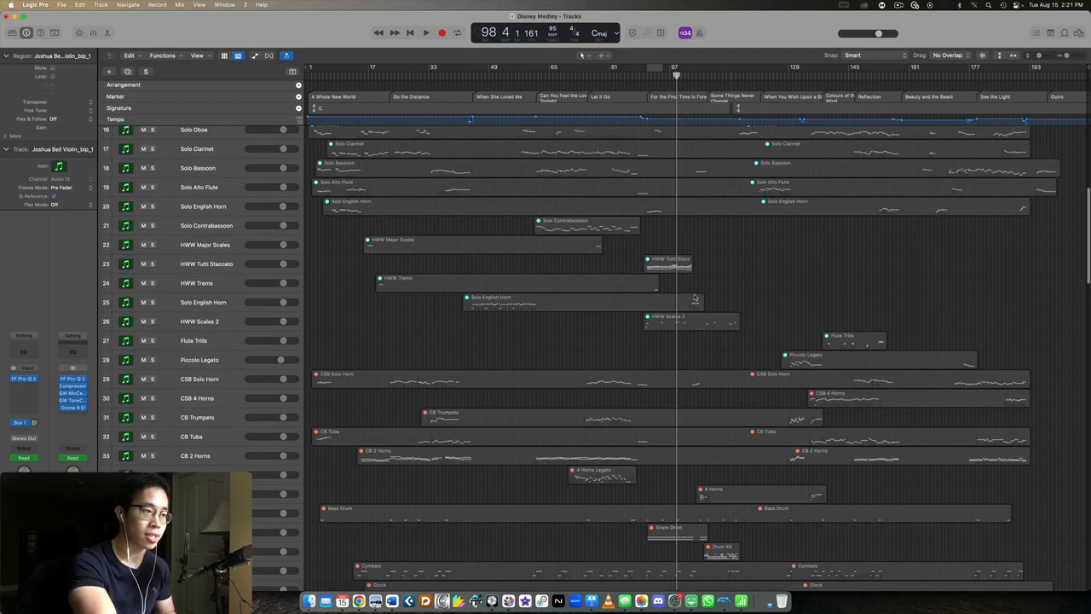
pyautogui.scroll(-3)
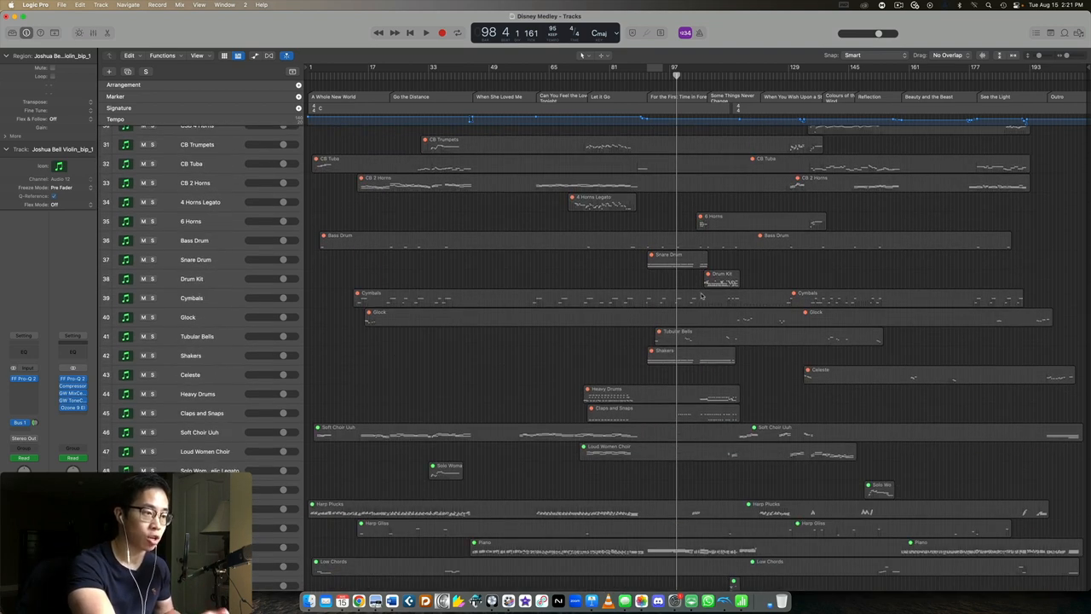
pyautogui.scroll(3)
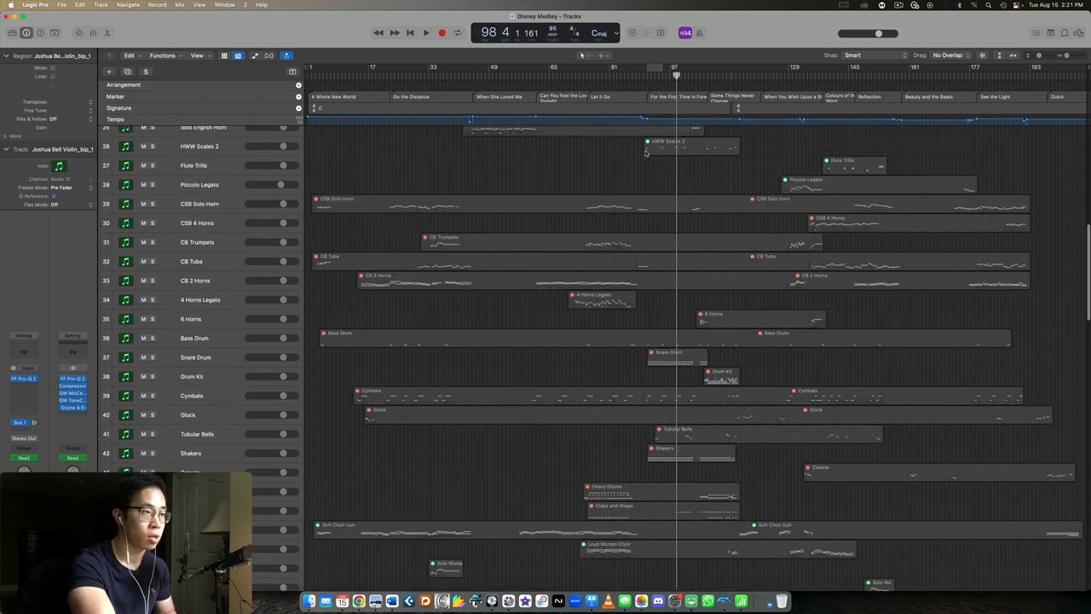
pyautogui.scroll(3)
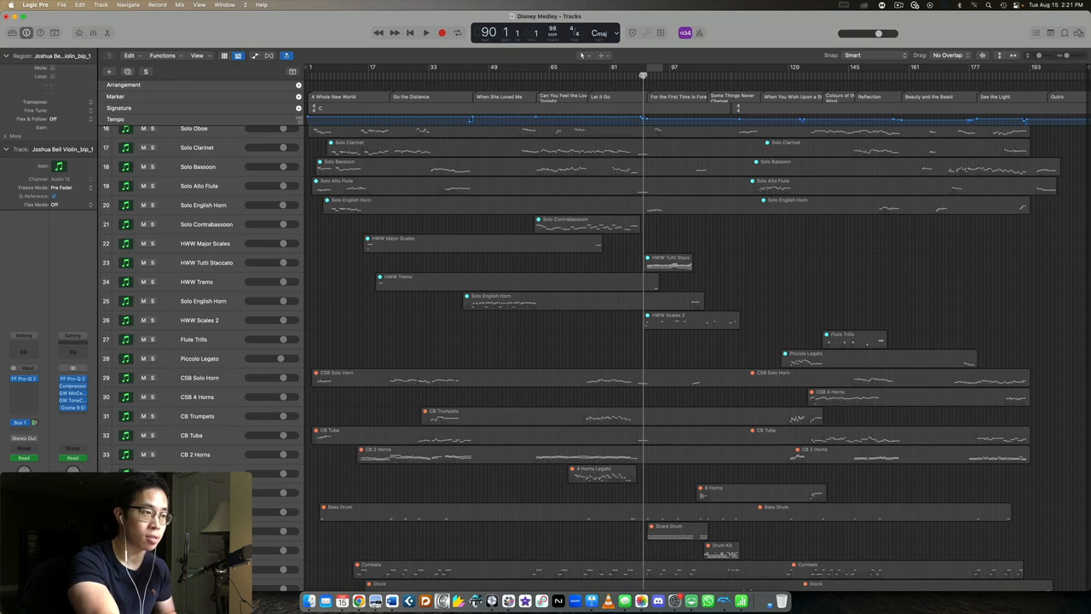
pyautogui.moveTo(818, 301)
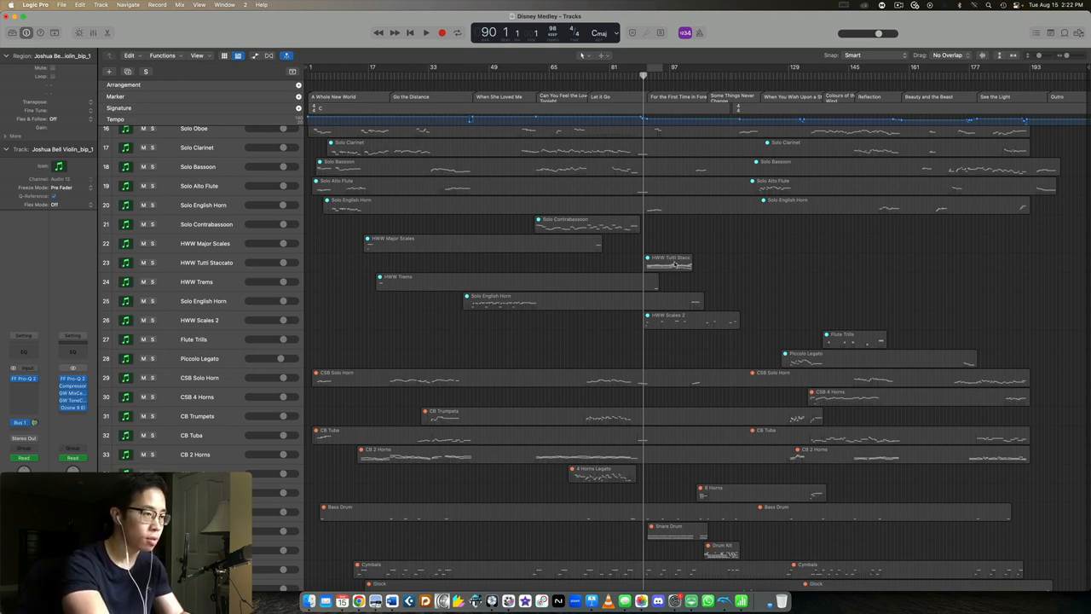
# Show the Joshua Bell violin region in the Piano Roll with its Kontakt solo violin window around bar 103
pyautogui.scroll(-3)
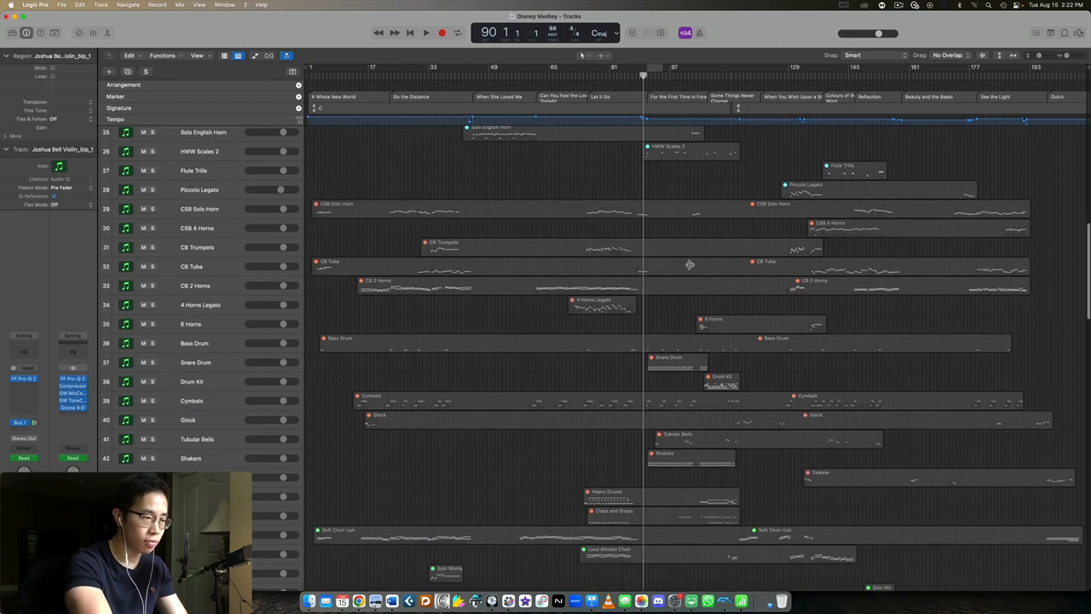
pyautogui.scroll(3)
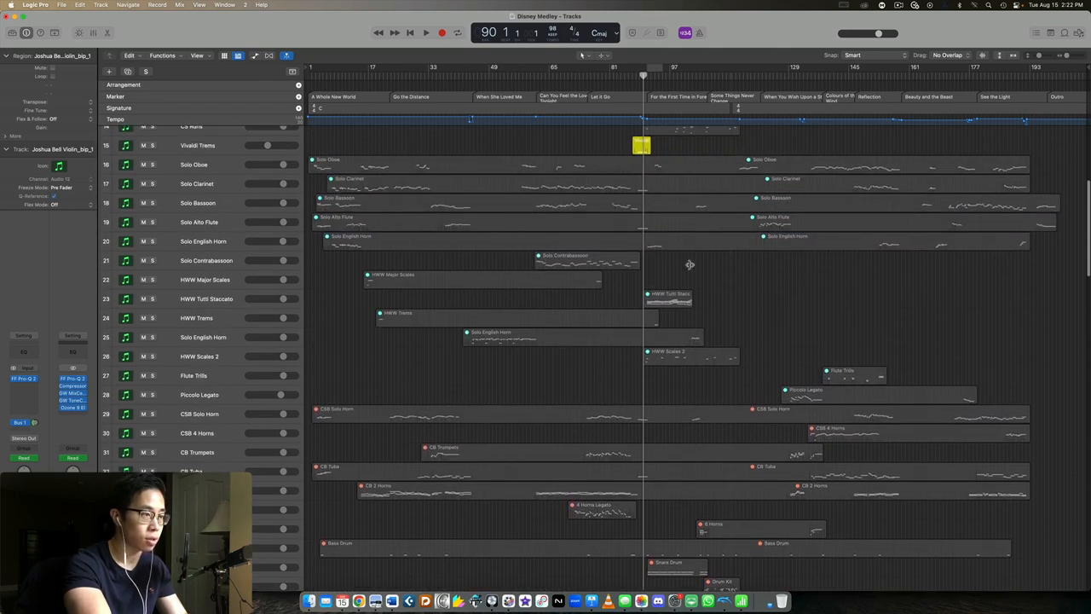
pyautogui.scroll(3)
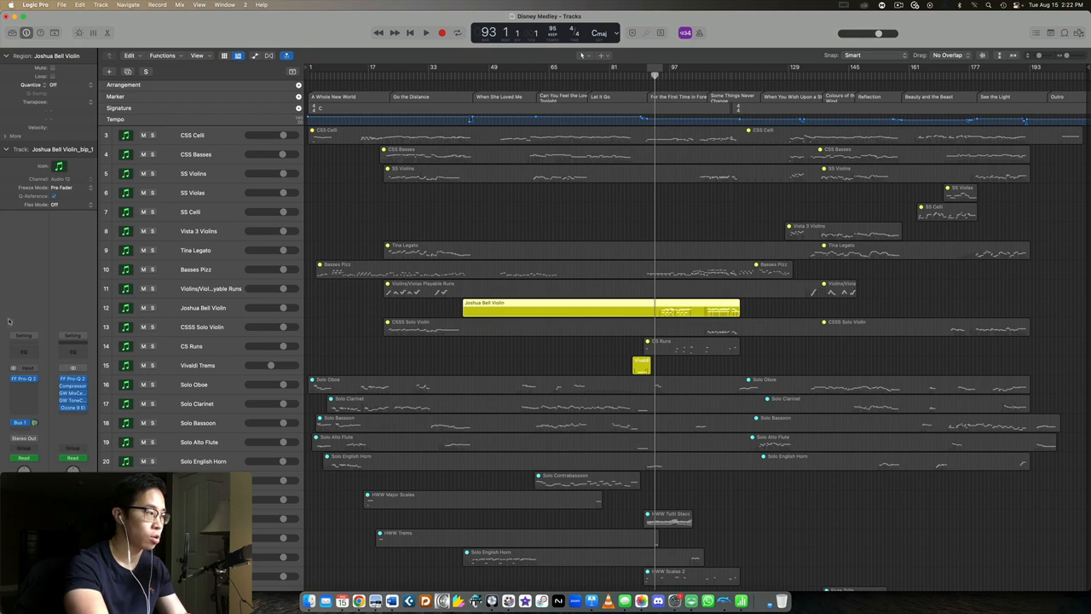
pyautogui.scroll(-3)
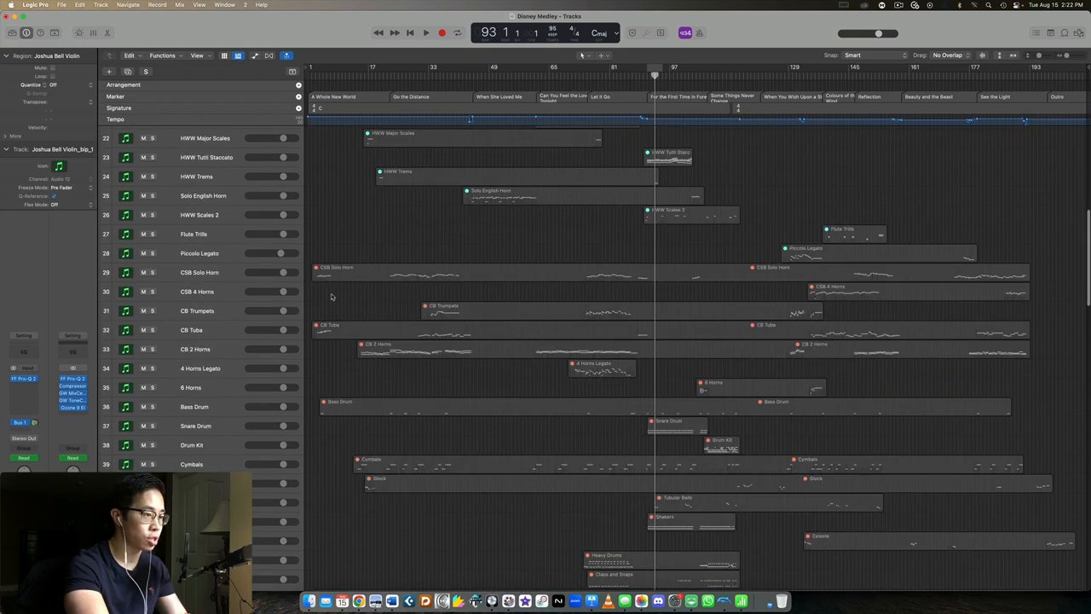
pyautogui.scroll(-3)
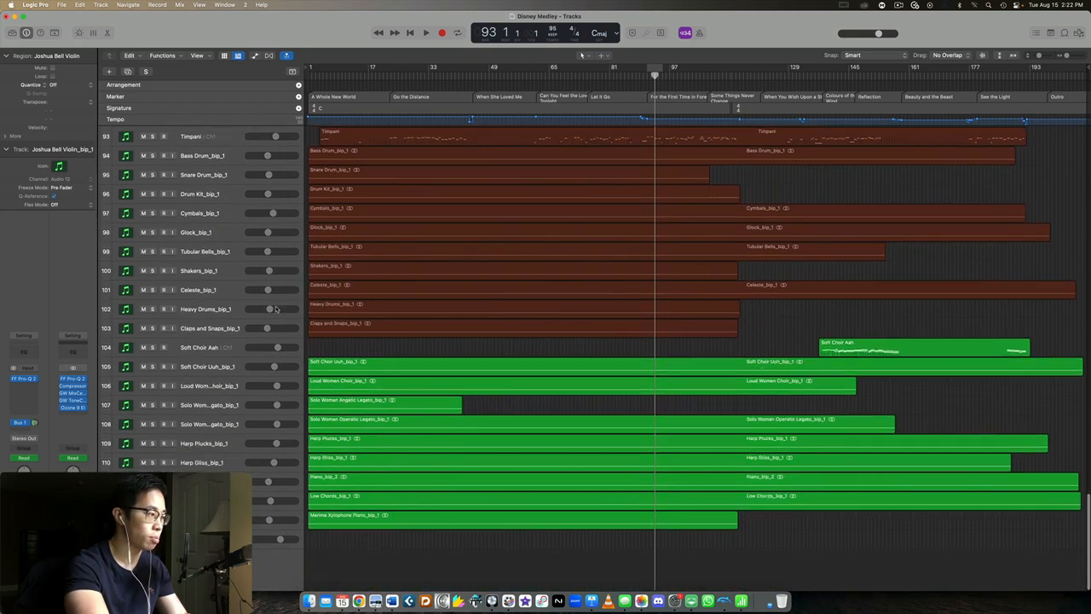
pyautogui.scroll(3)
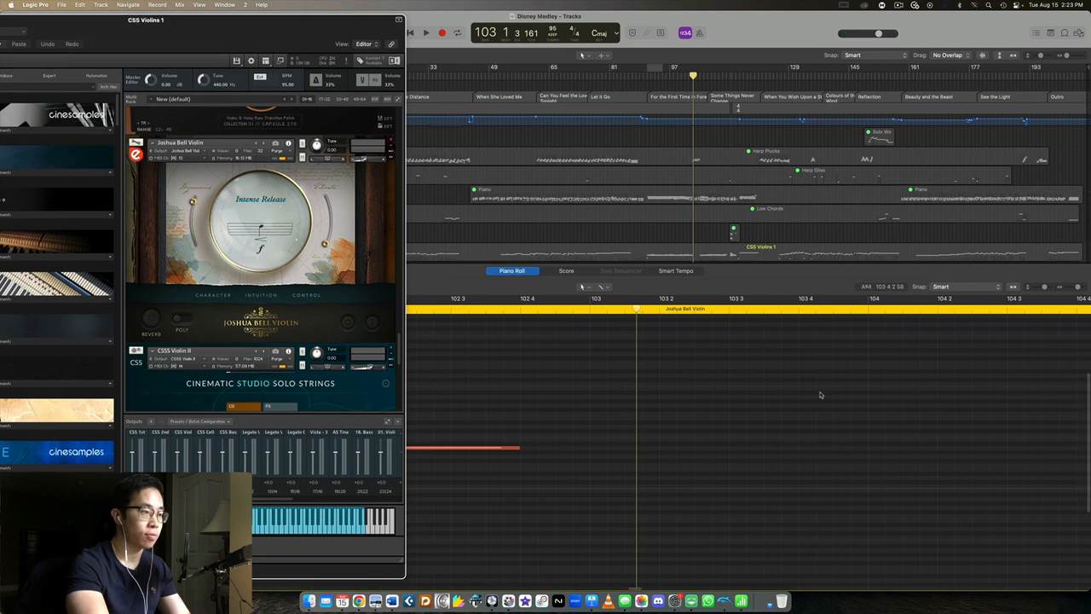
# Scroll the Piano Roll to the violin notes at bars 95–97 and show the Kontakt violin settings page
pyautogui.hscroll(-3)
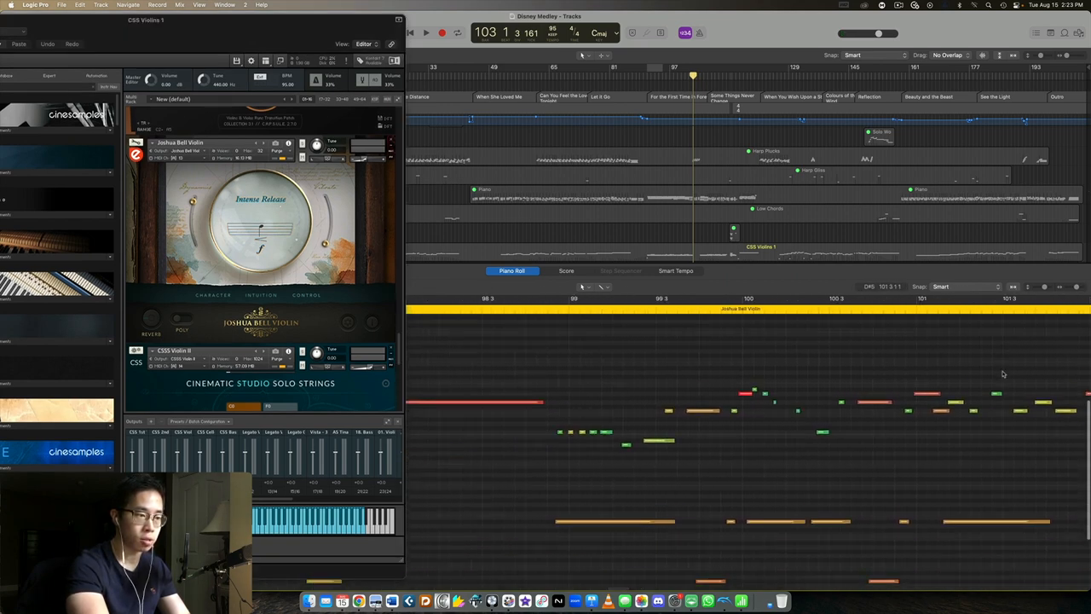
pyautogui.hscroll(-3)
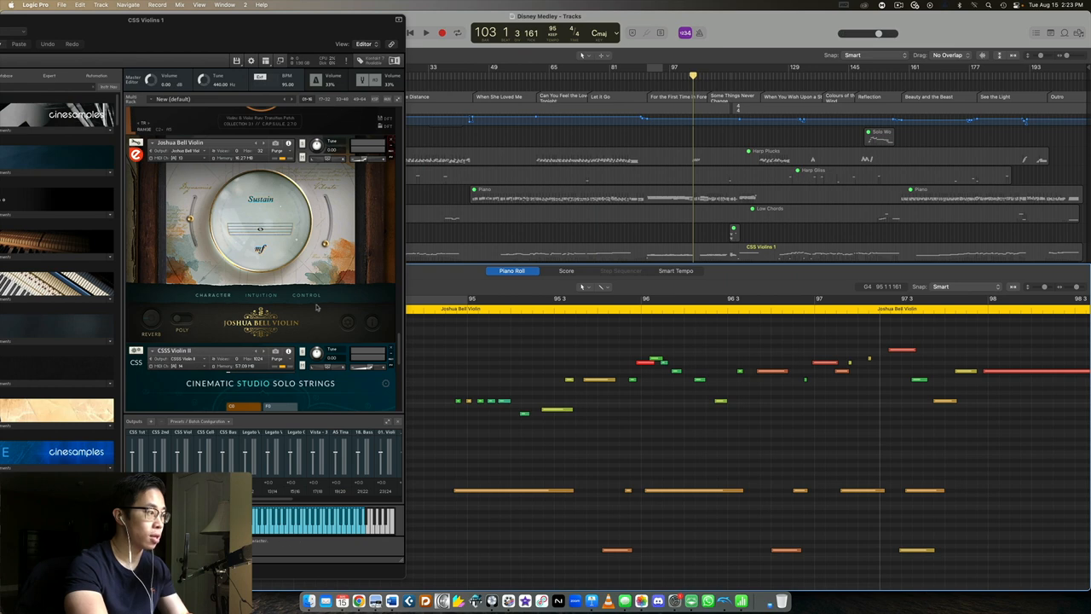
pyautogui.click(307, 293)
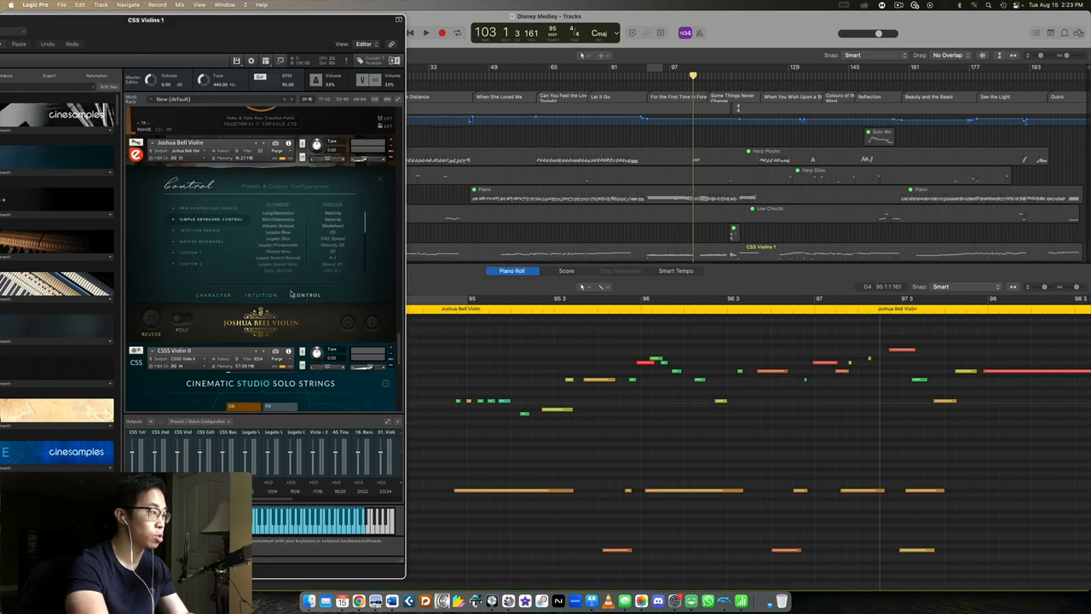
# Browse the violin's articulation grid in Kontakt, then return to the main panel on Sustain
pyautogui.click(261, 293)
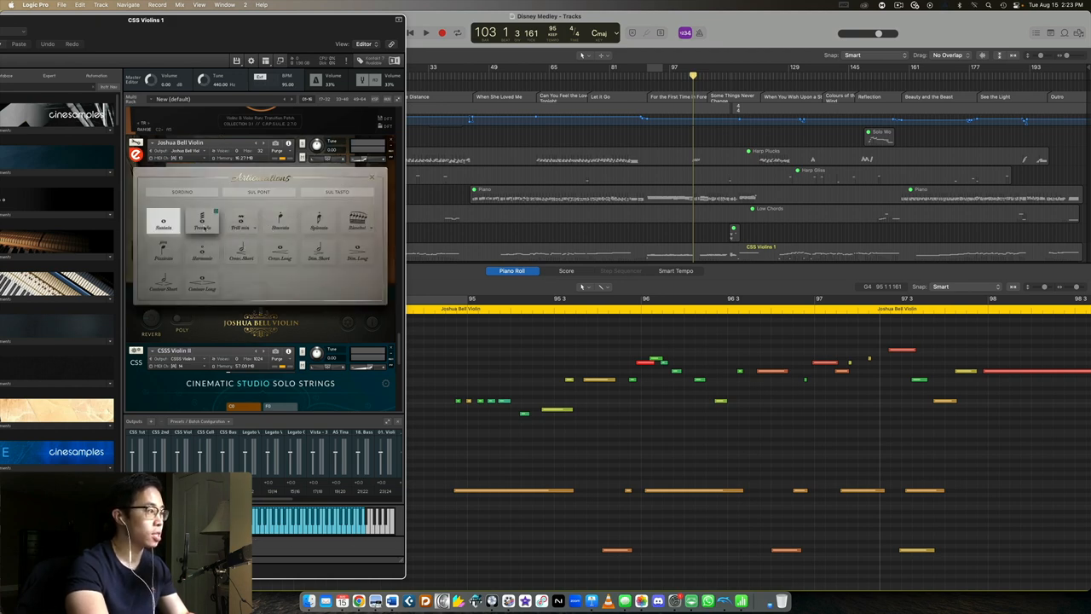
pyautogui.click(358, 221)
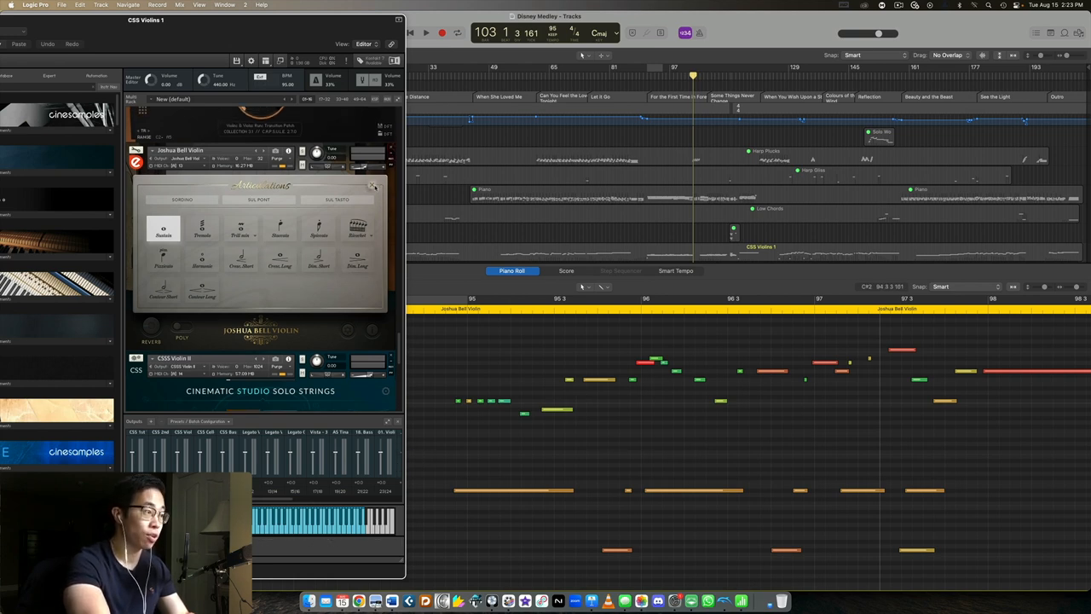
pyautogui.click(240, 230)
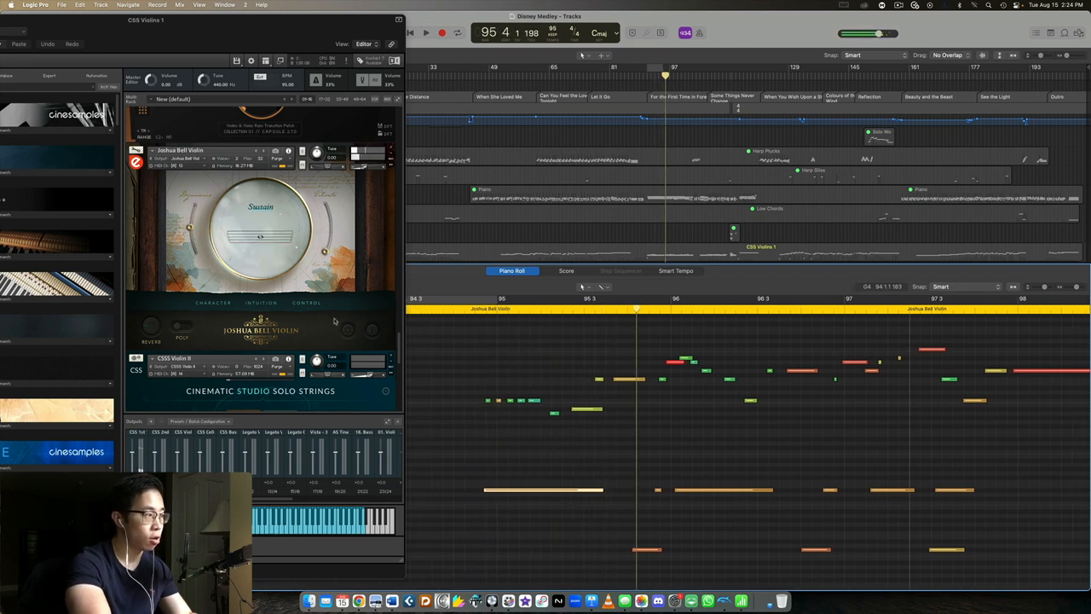
pyautogui.click(621, 379)
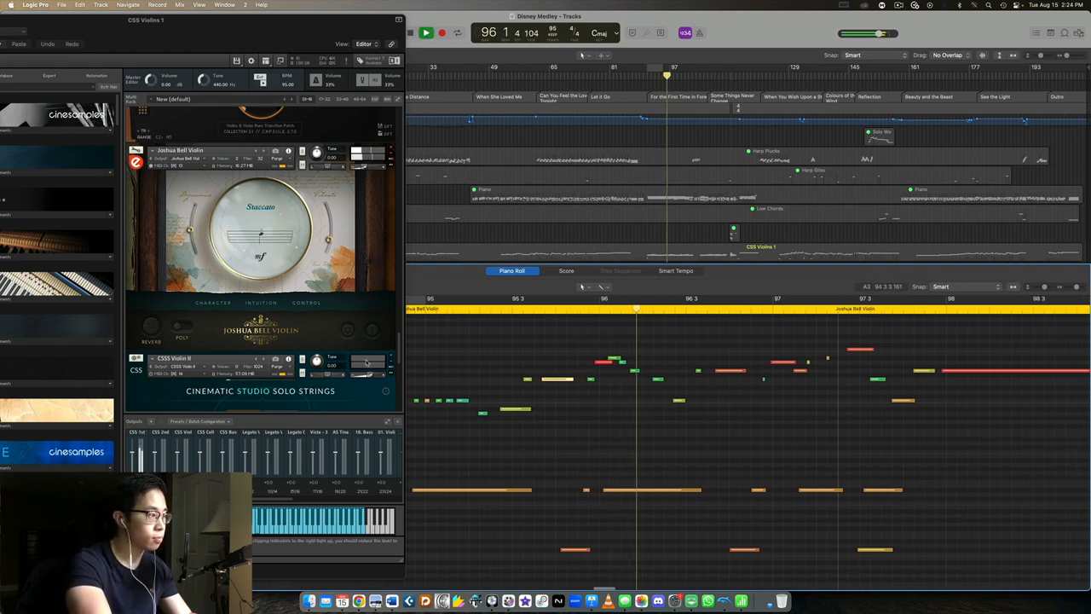
pyautogui.click(426, 32)
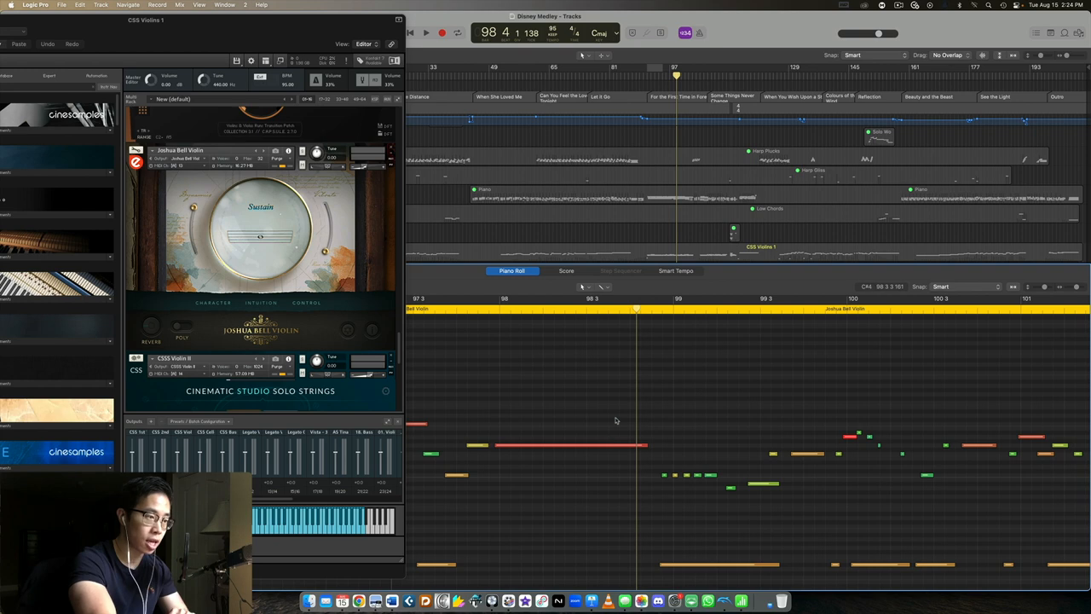
pyautogui.moveTo(570, 437)
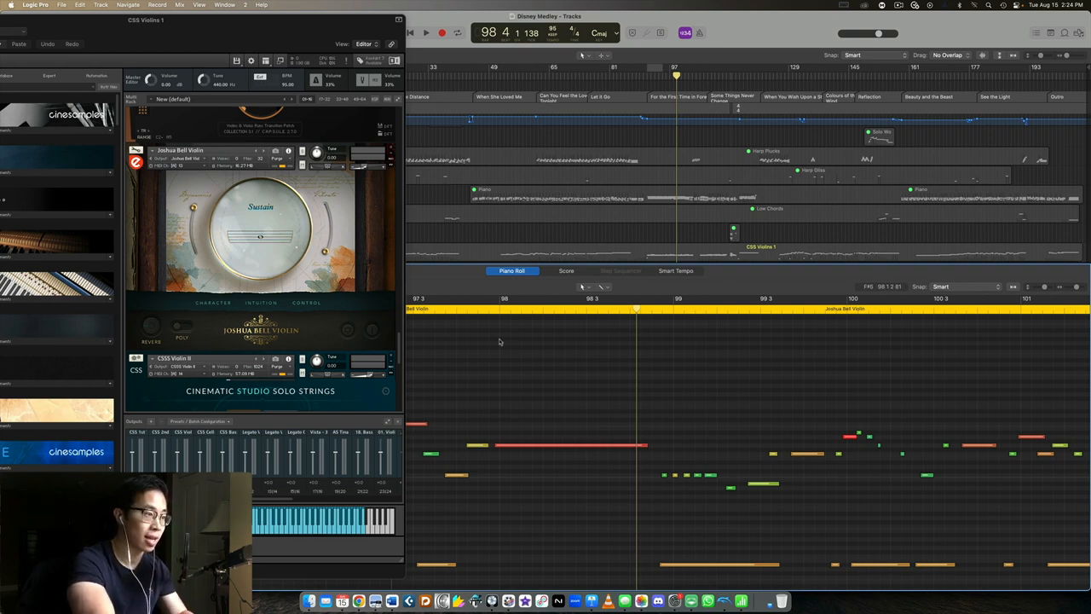
pyautogui.click(426, 33)
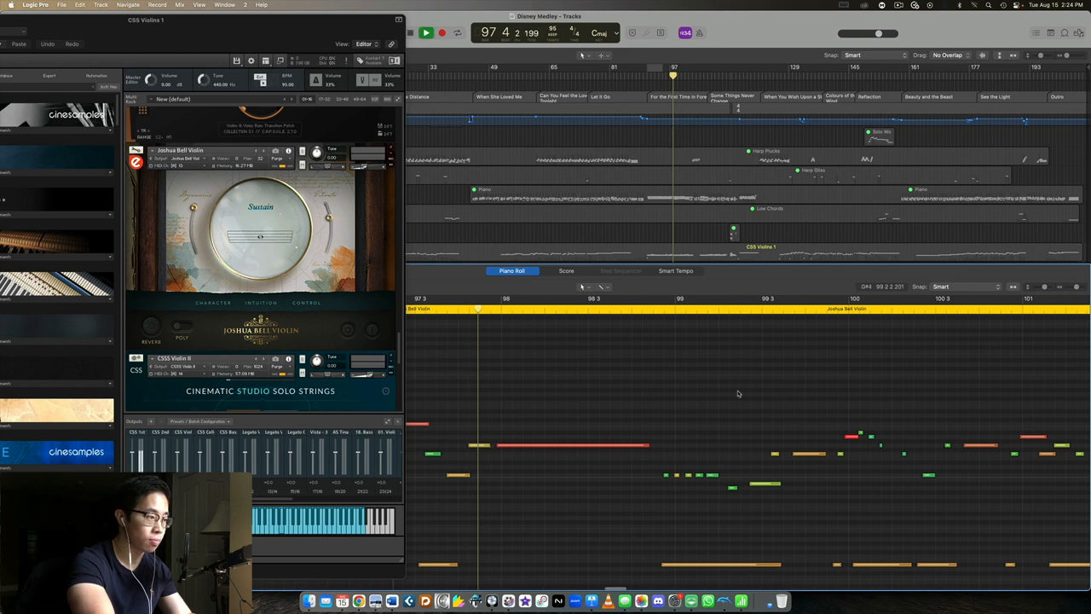
pyautogui.click(426, 32)
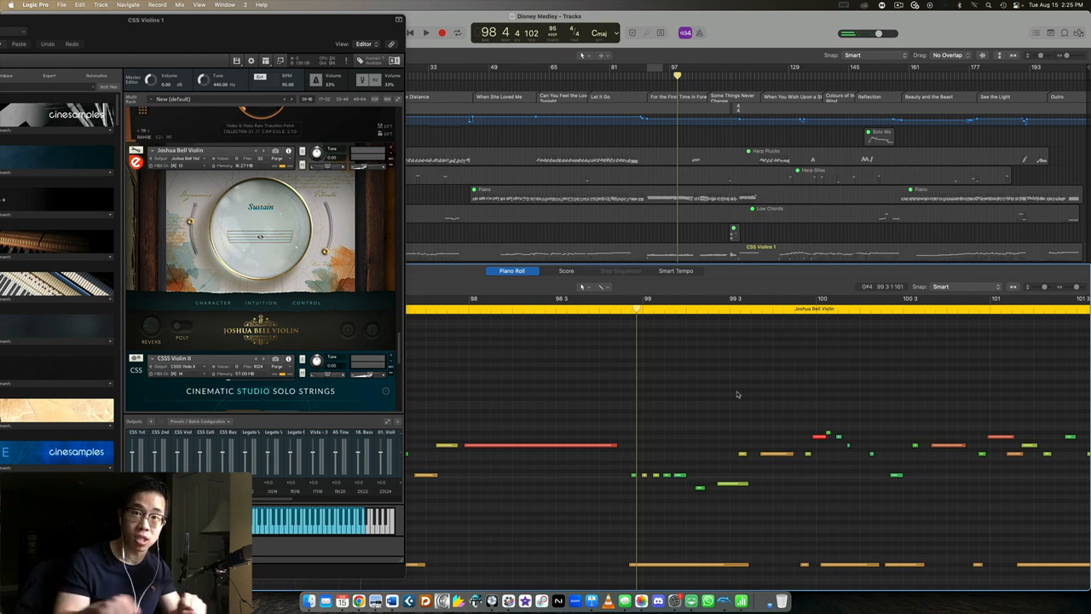
pyautogui.moveTo(558, 179)
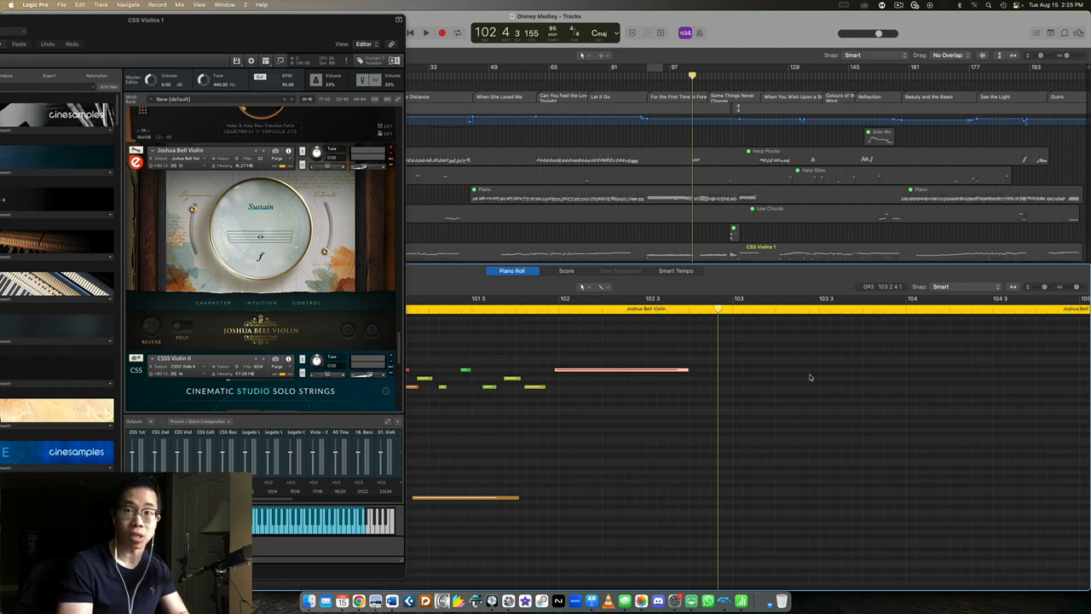
pyautogui.moveTo(655, 378)
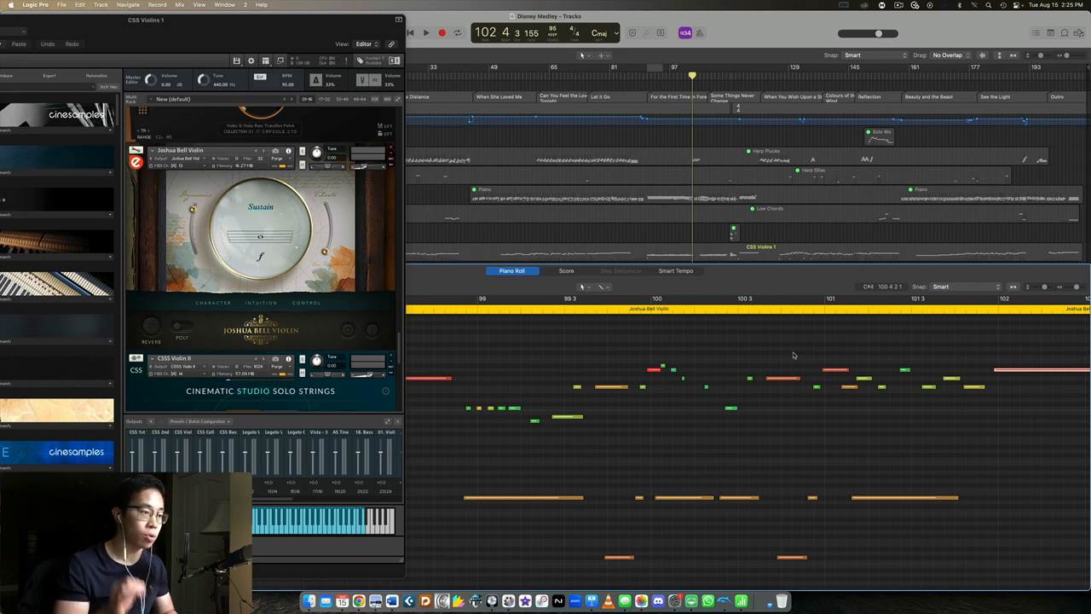
pyautogui.moveTo(1071, 414)
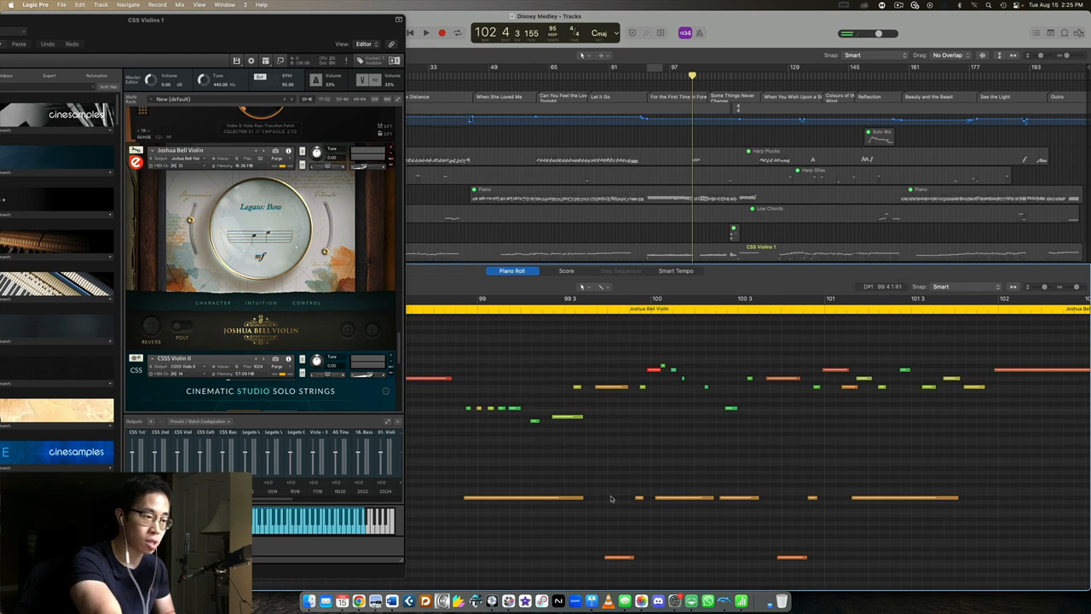
pyautogui.moveTo(576, 474)
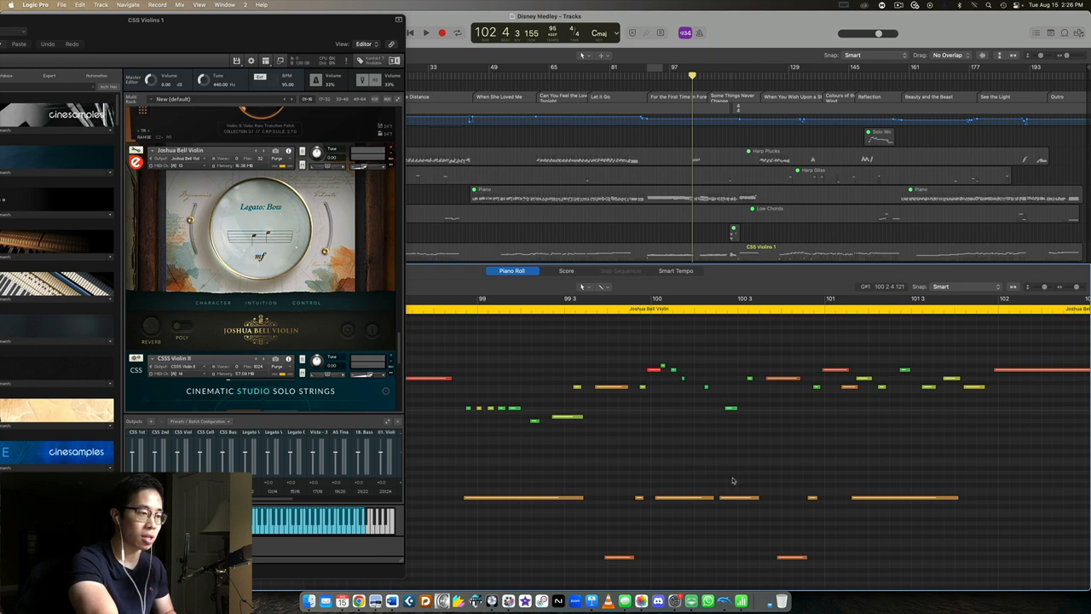
pyautogui.moveTo(737, 465)
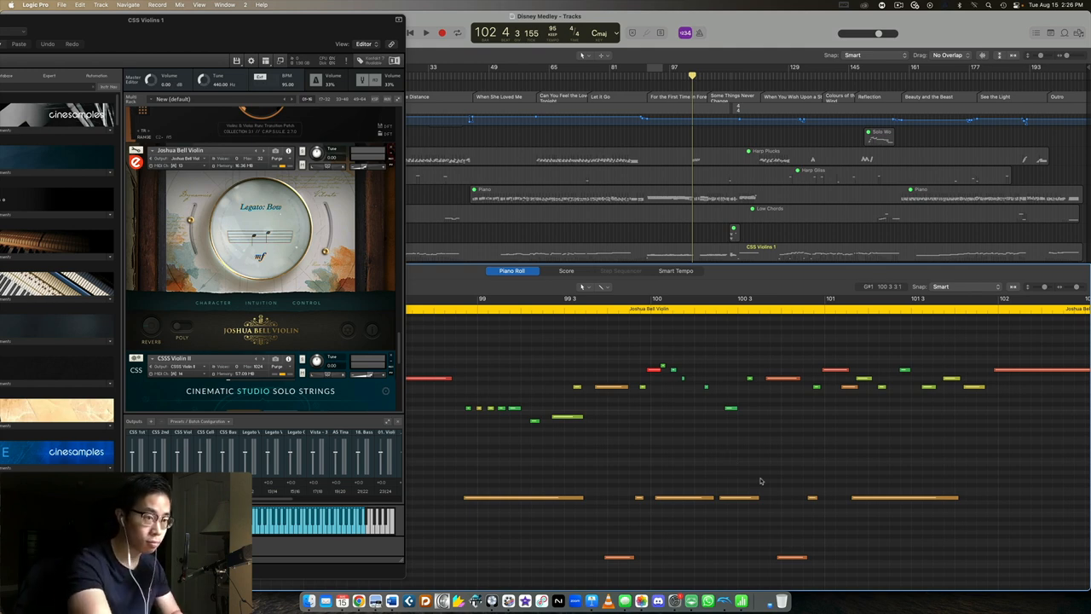
pyautogui.click(270, 214)
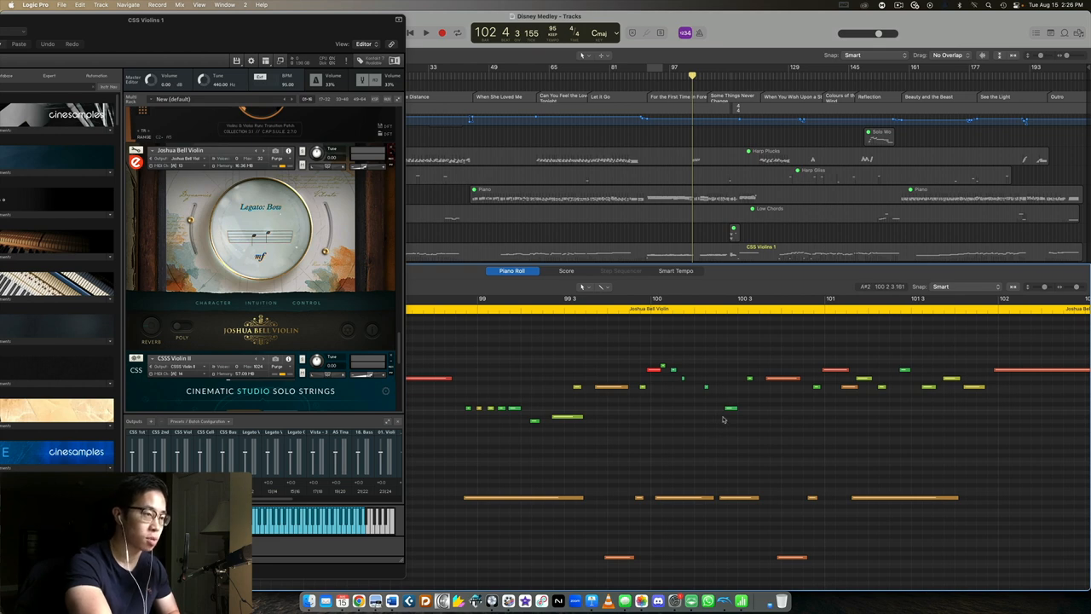
pyautogui.moveTo(522, 180)
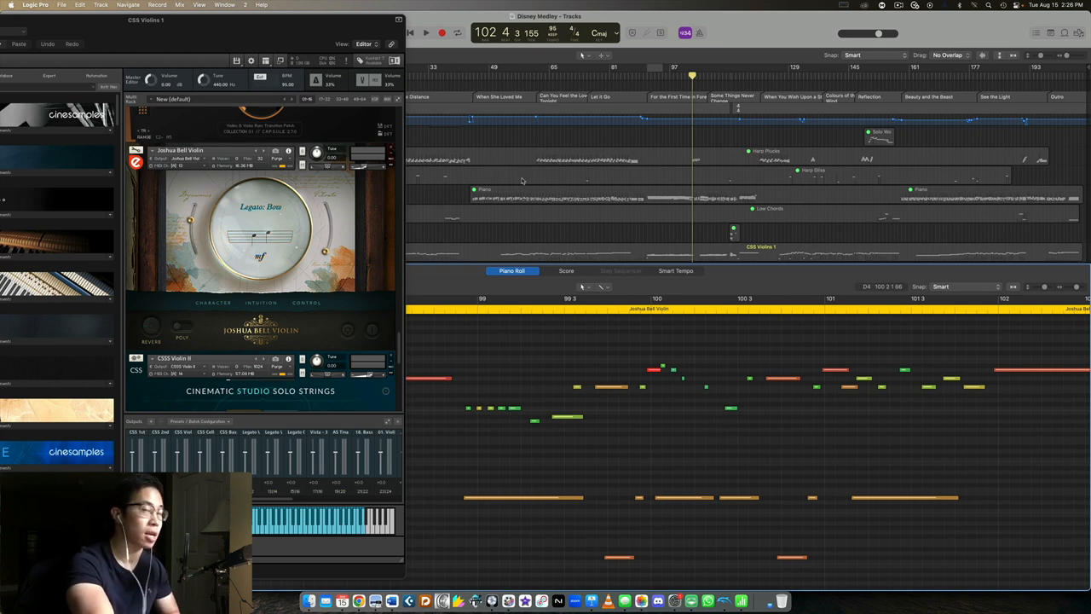
pyautogui.moveTo(551, 178)
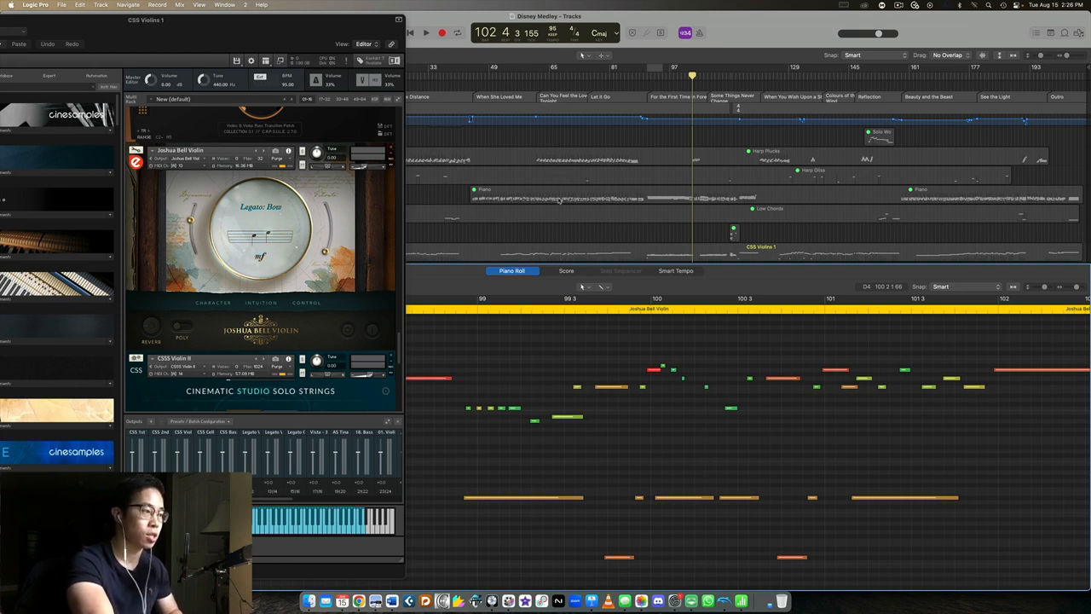
pyautogui.hscroll(3)
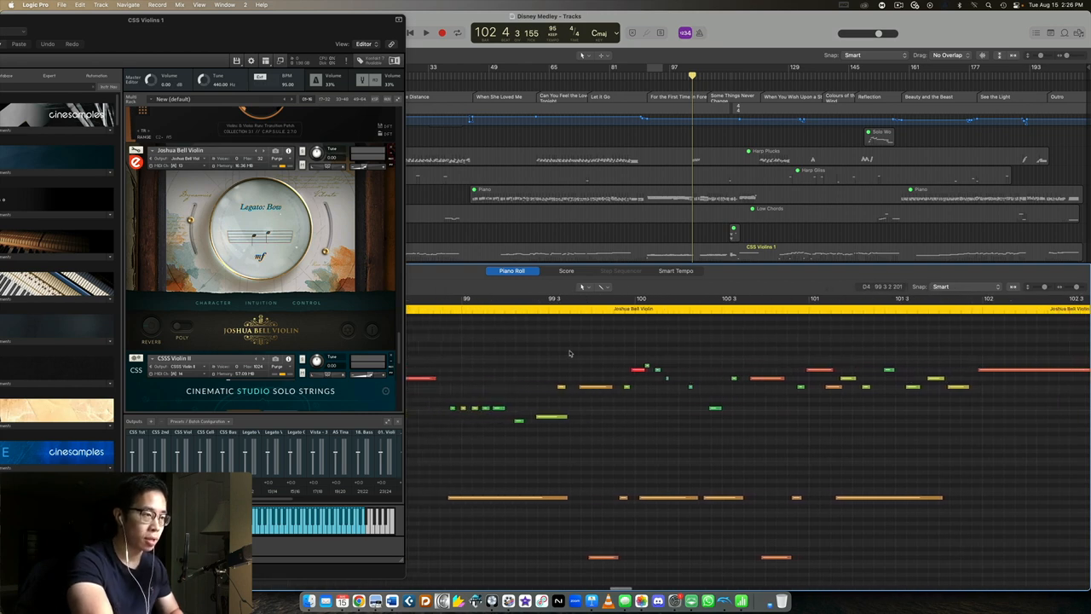
pyautogui.moveTo(549, 336)
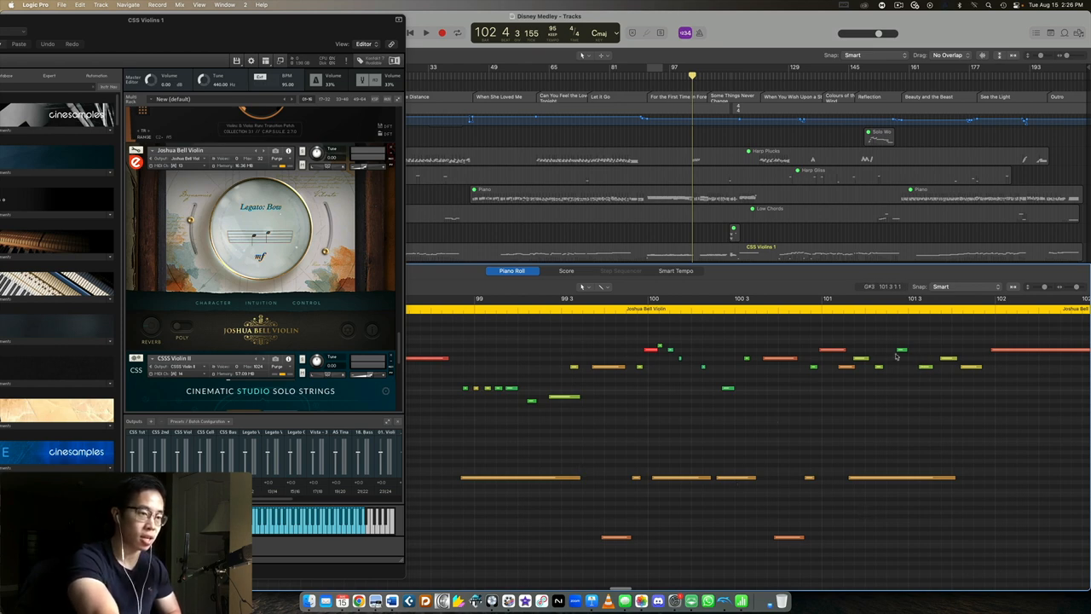
pyautogui.hscroll(-3)
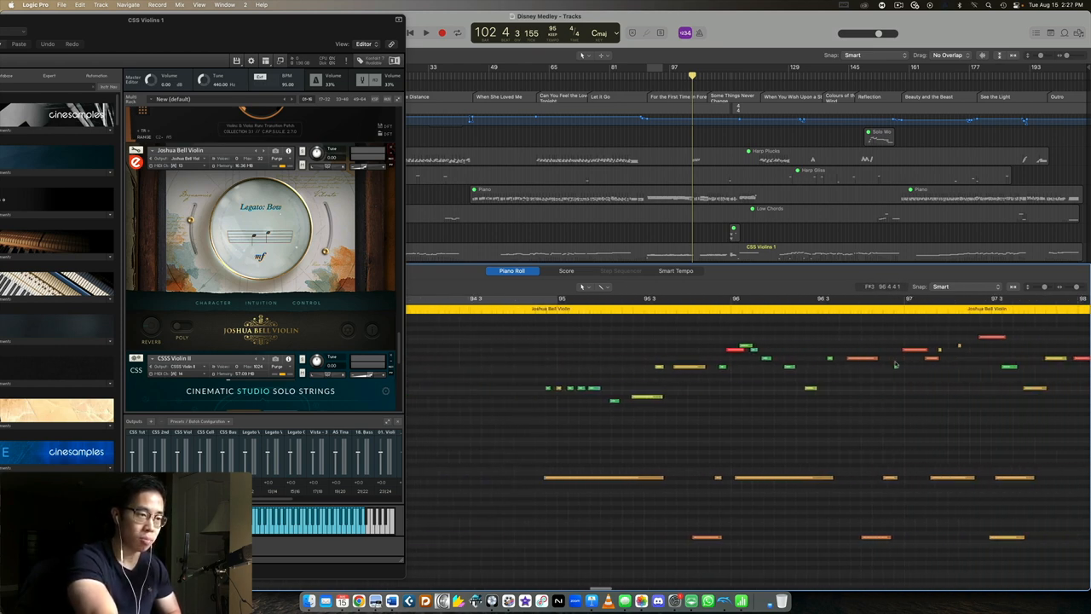
pyautogui.hscroll(3)
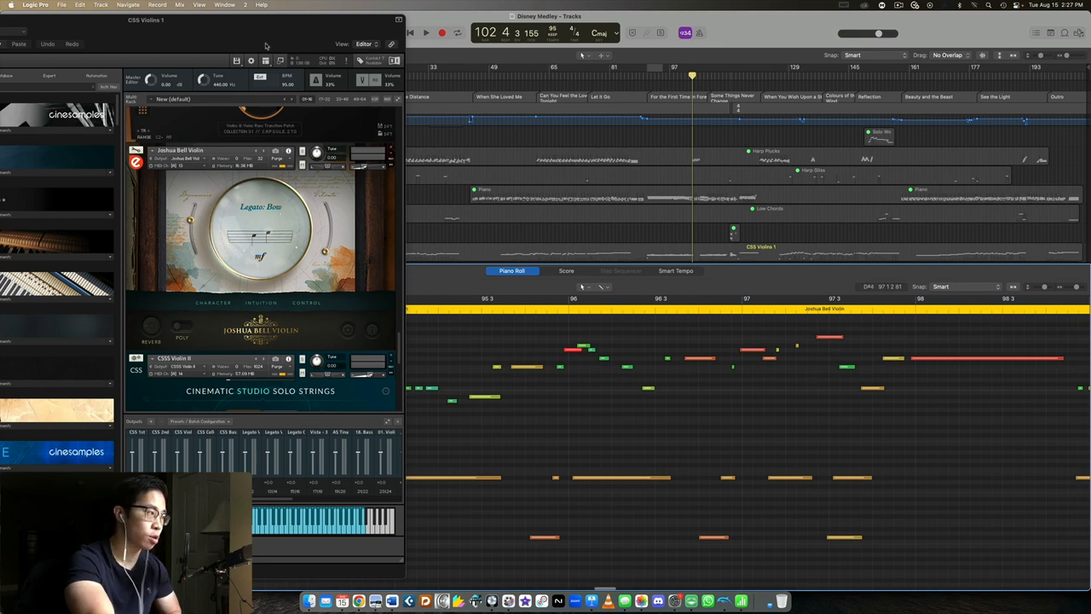